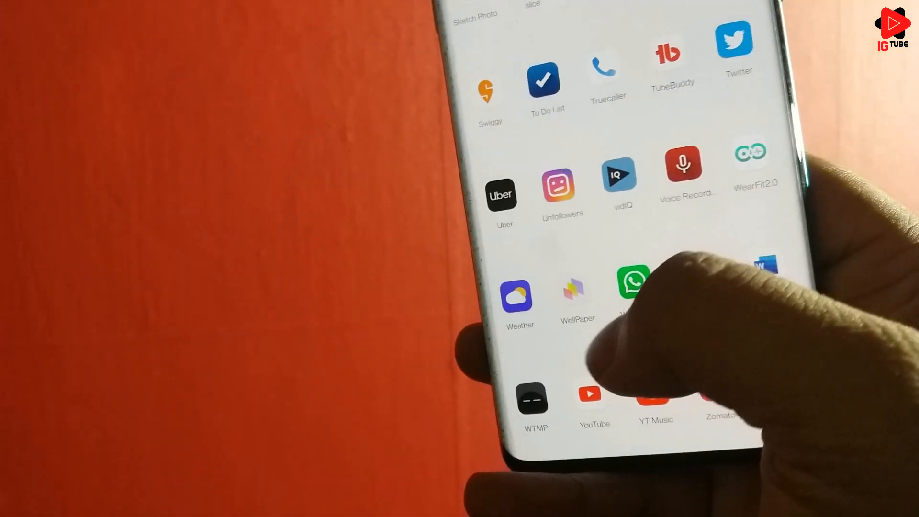
Launch WellPaper from the app drawer and switch to its Screen Time overview.
click(577, 294)
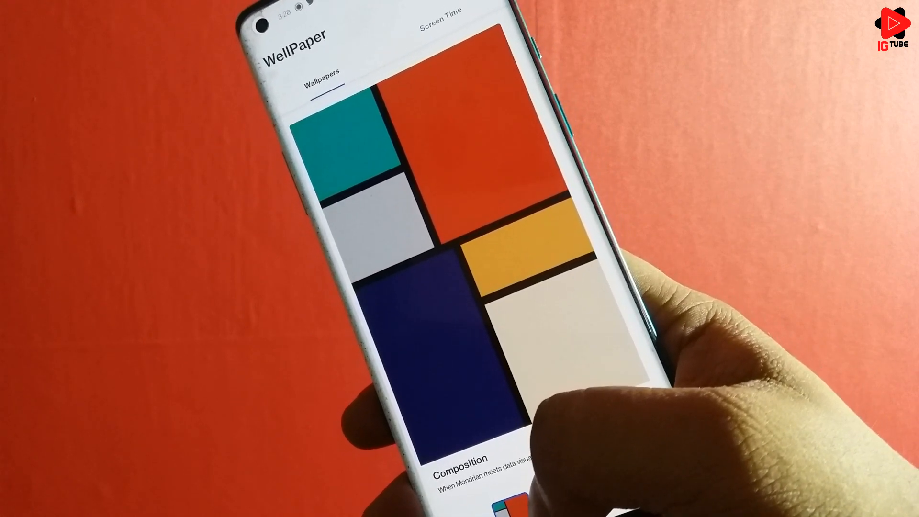
click(440, 11)
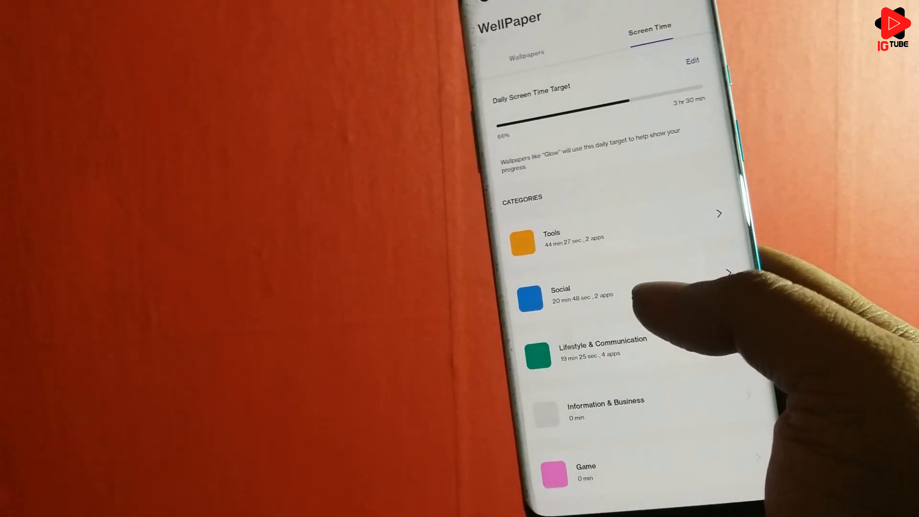
Scroll through the Screen Time categories, then return to the Wallpapers gallery on Composition.
scroll(down, 3)
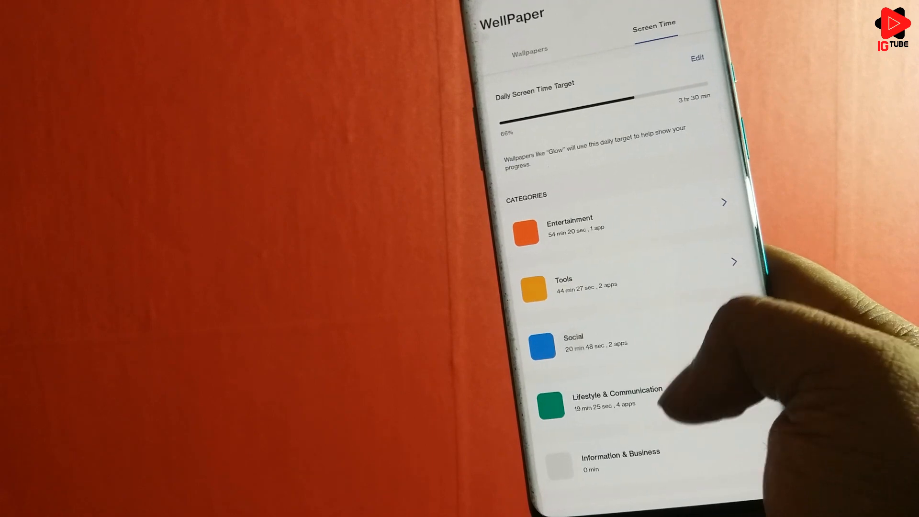
scroll(down, 3)
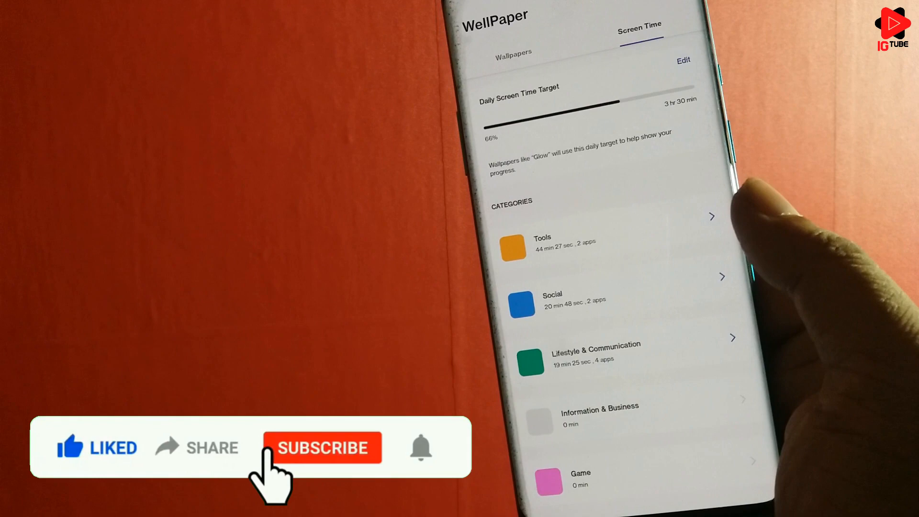
click(322, 447)
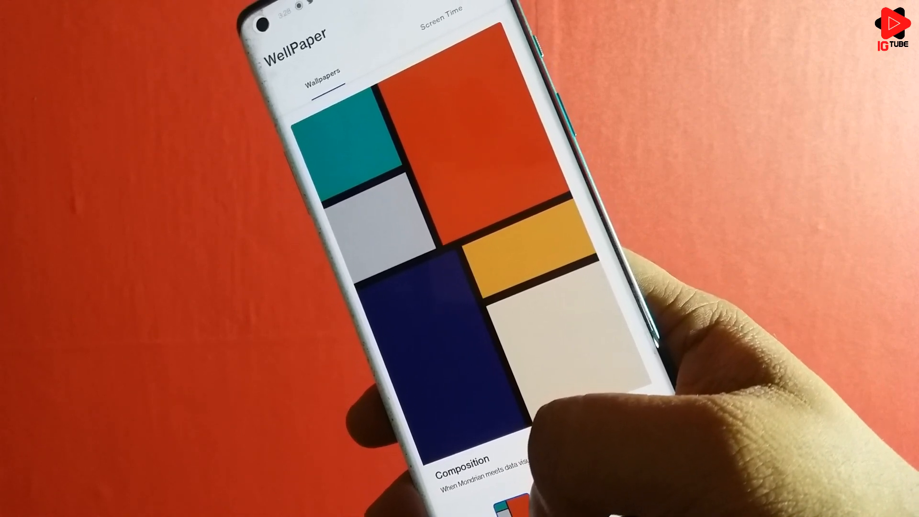
Swipe through the wallpaper cards past the active Radial design toward the category list.
scroll(down, 3)
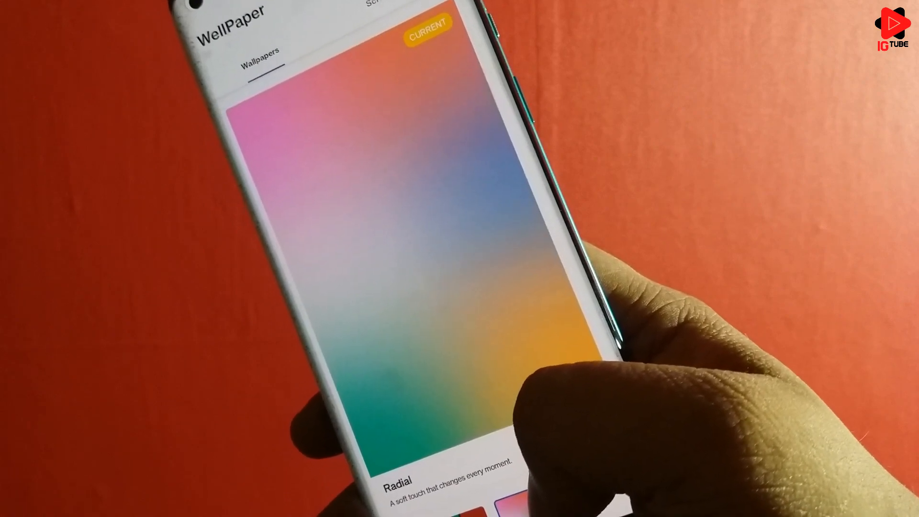
scroll(left, 3)
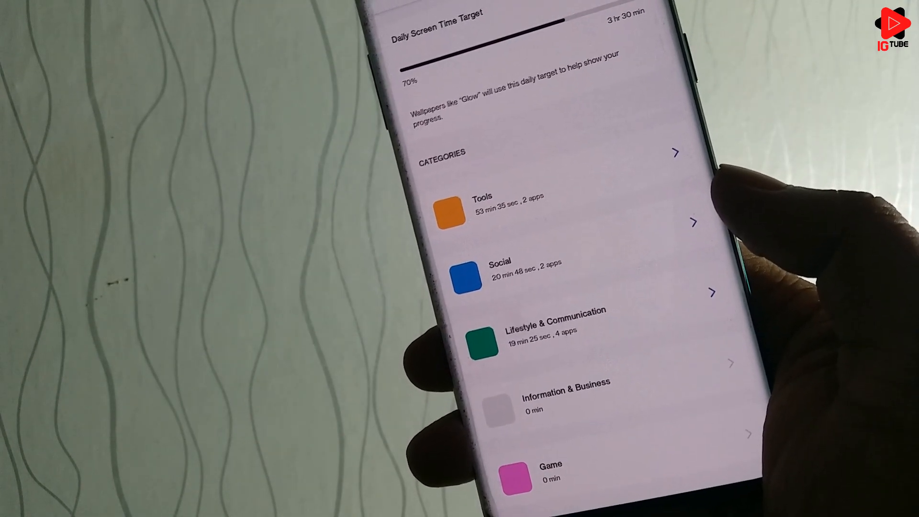
Open the Social category showing Instagram at 18 min 38 sec and TubeBuddy at 2 min 10 sec.
scroll(down, 3)
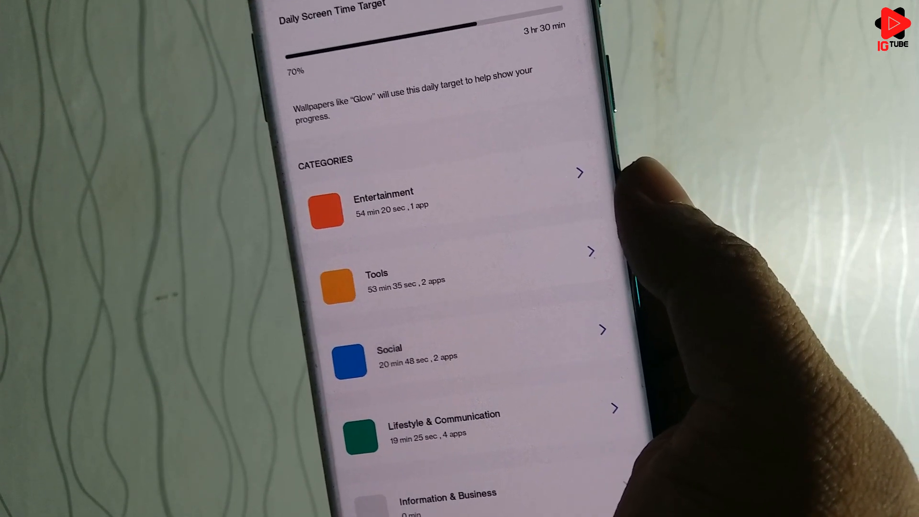
click(383, 209)
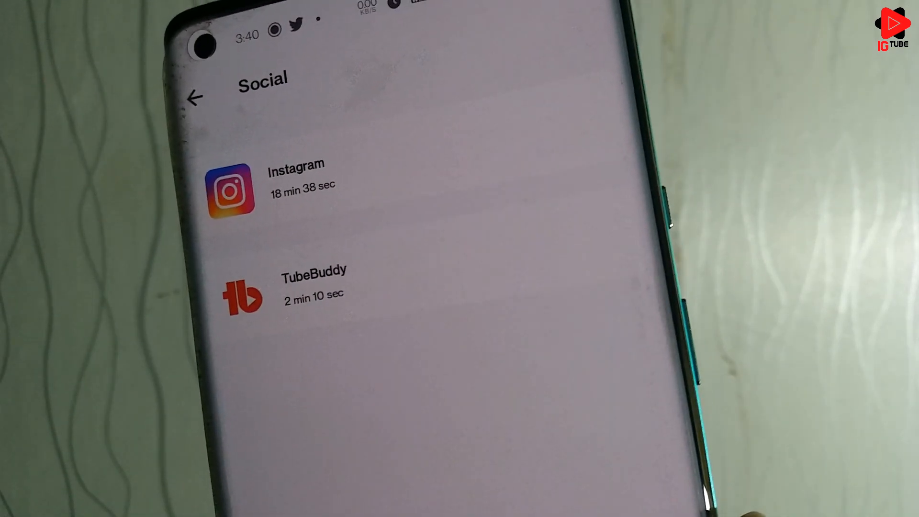
Leave the Social breakdown on the way to the Settings page with tap-to-show screen time enabled.
click(195, 98)
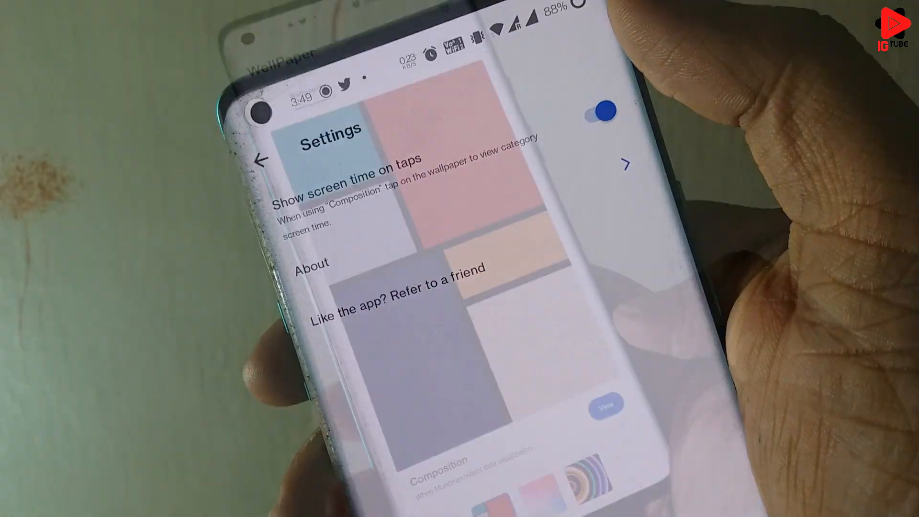
Preview the Composition wallpaper with its six tiles labelled Entertainment, Tools, Social and others.
click(261, 160)
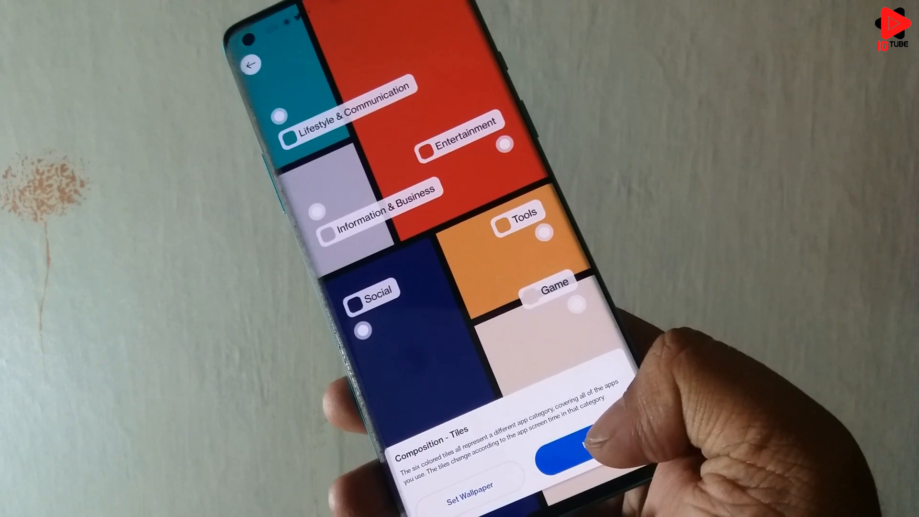
Leave the Composition preview and preview the Glow wallpaper with rings labelled Game, Social, Entertainment.
click(580, 445)
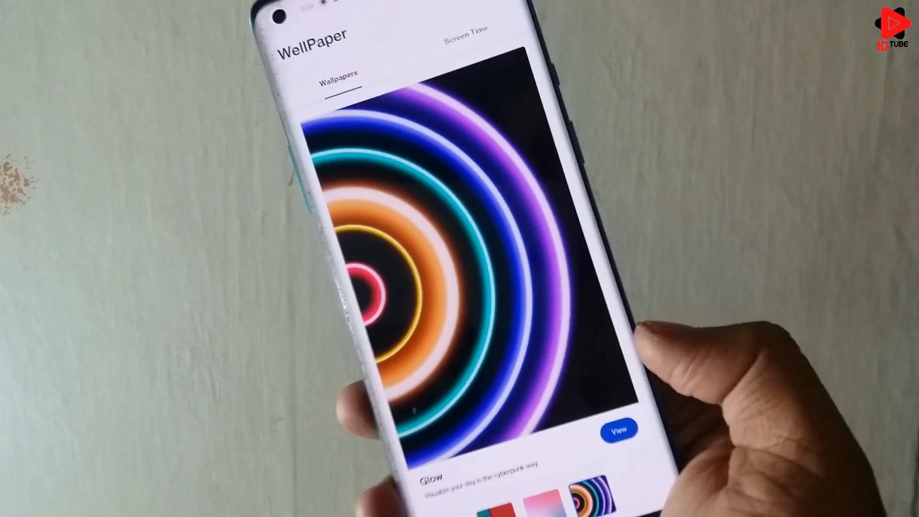
click(619, 430)
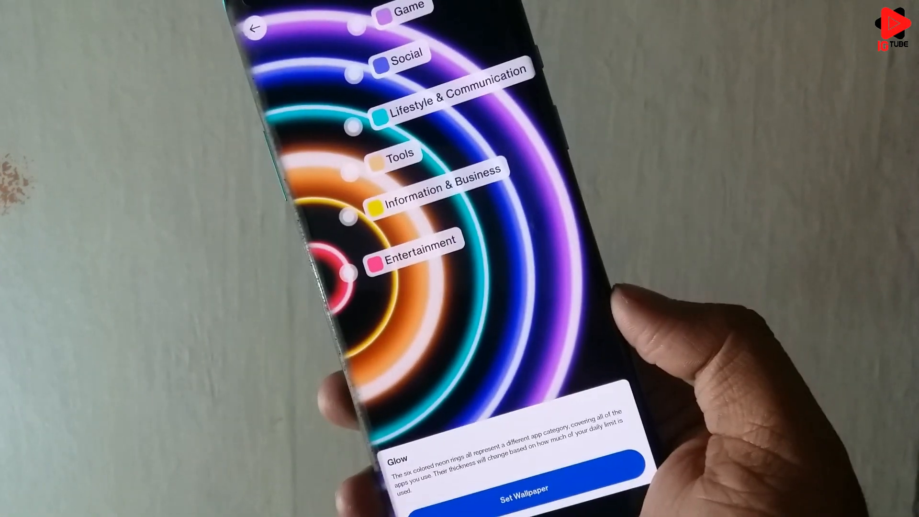